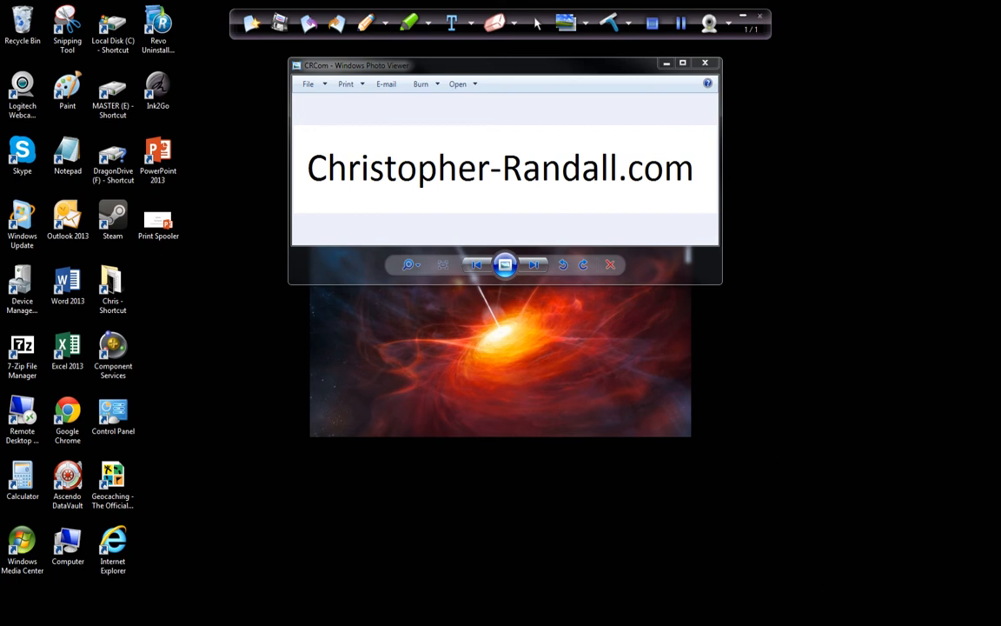
{"action": "mouse_move", "coordinate": [738, 431]}
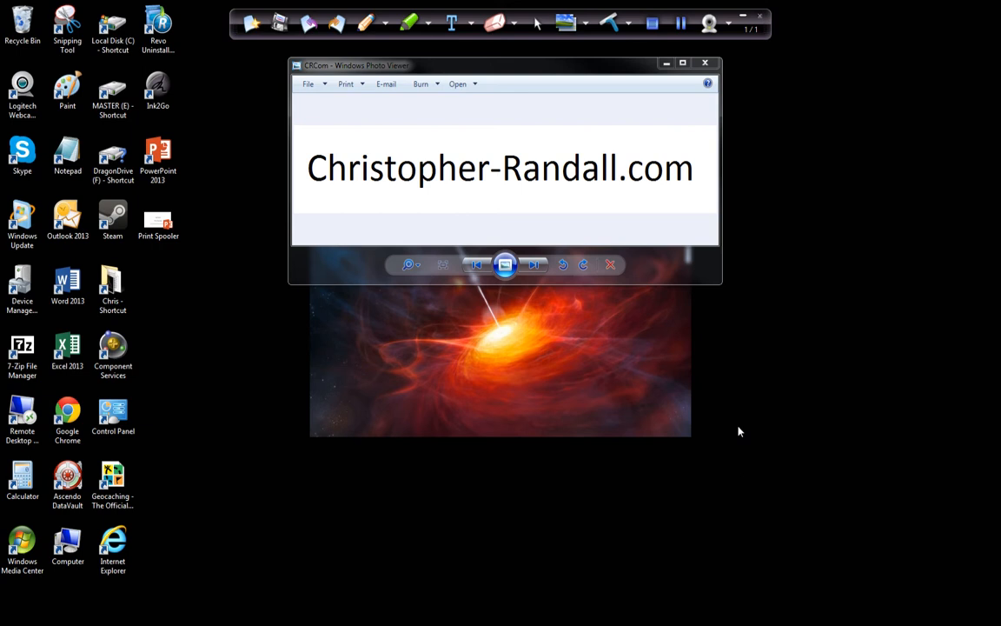
{"action": "mouse_move", "coordinate": [751, 493]}
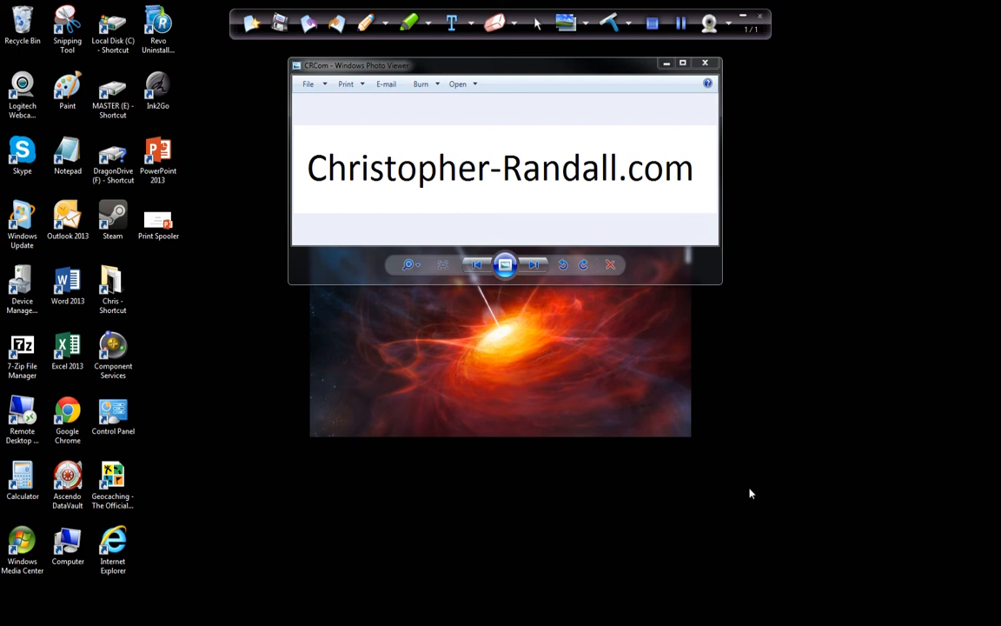
{"action": "mouse_move", "coordinate": [754, 494]}
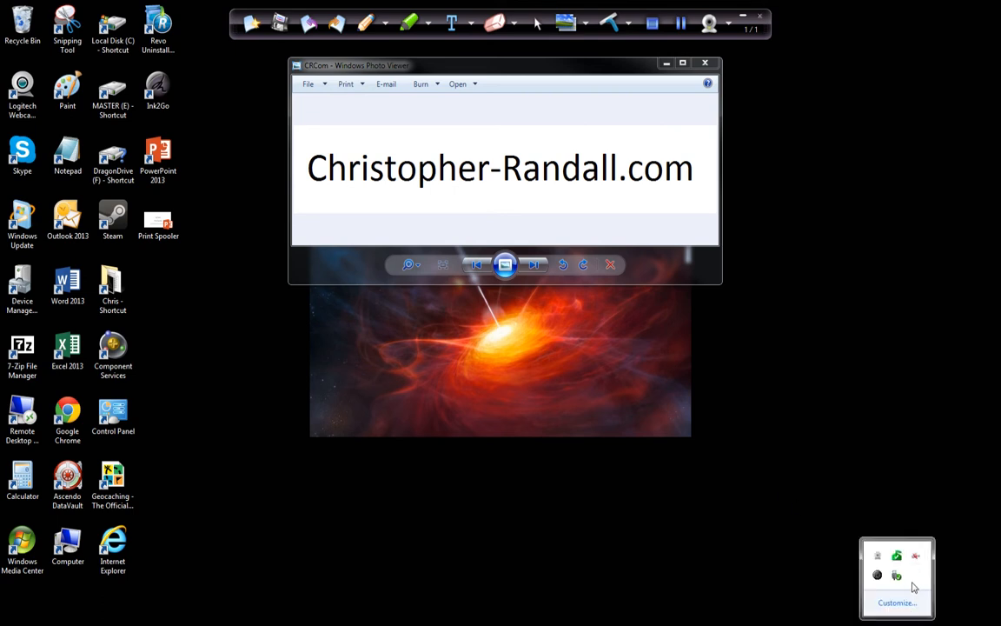
{"action": "mouse_move", "coordinate": [918, 581]}
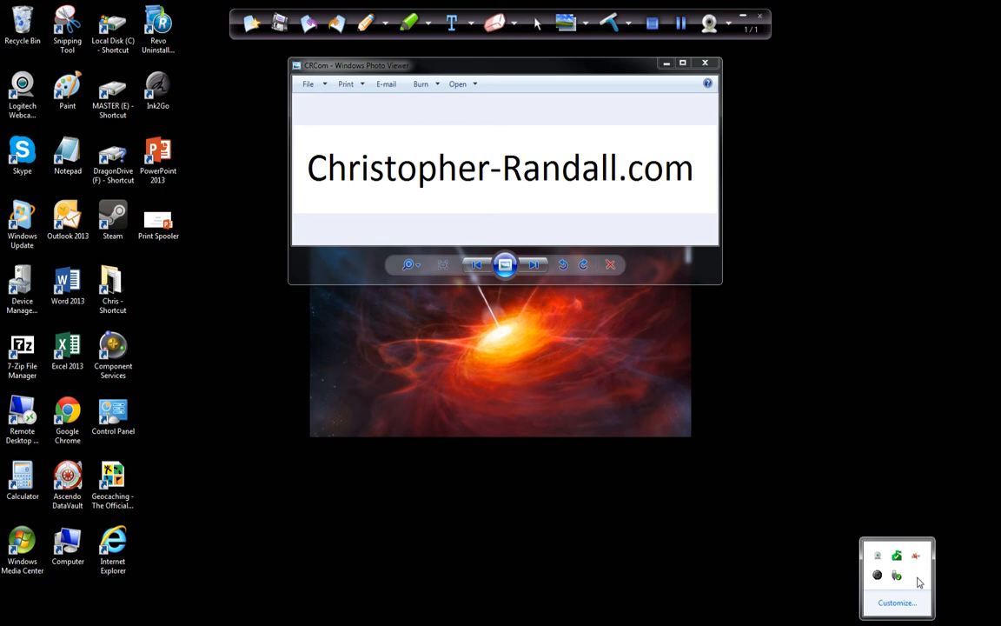
{"action": "mouse_move", "coordinate": [907, 581]}
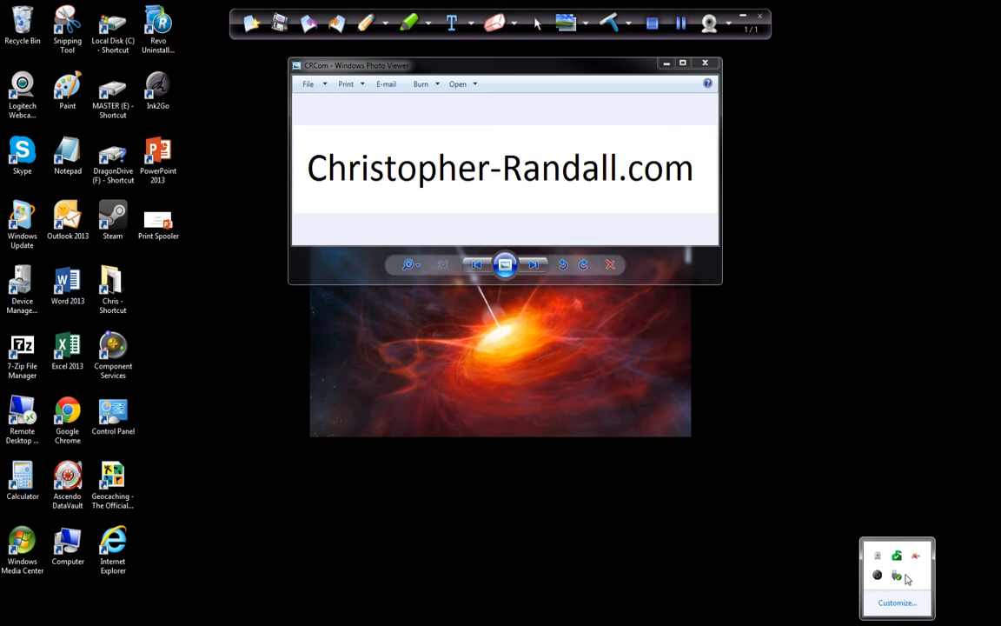
{"action": "mouse_move", "coordinate": [897, 573]}
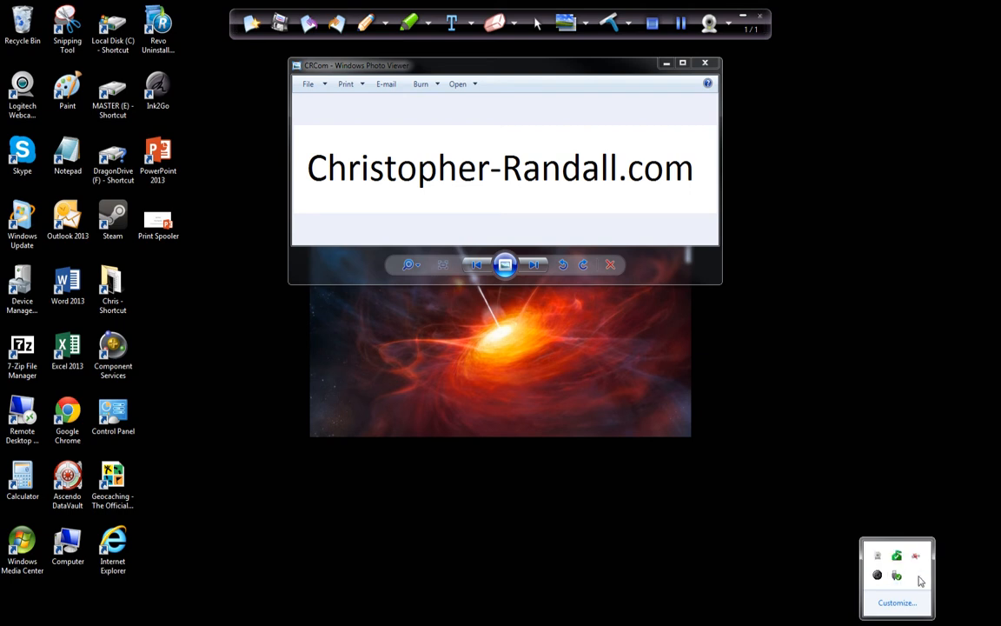
{"action": "mouse_move", "coordinate": [886, 518]}
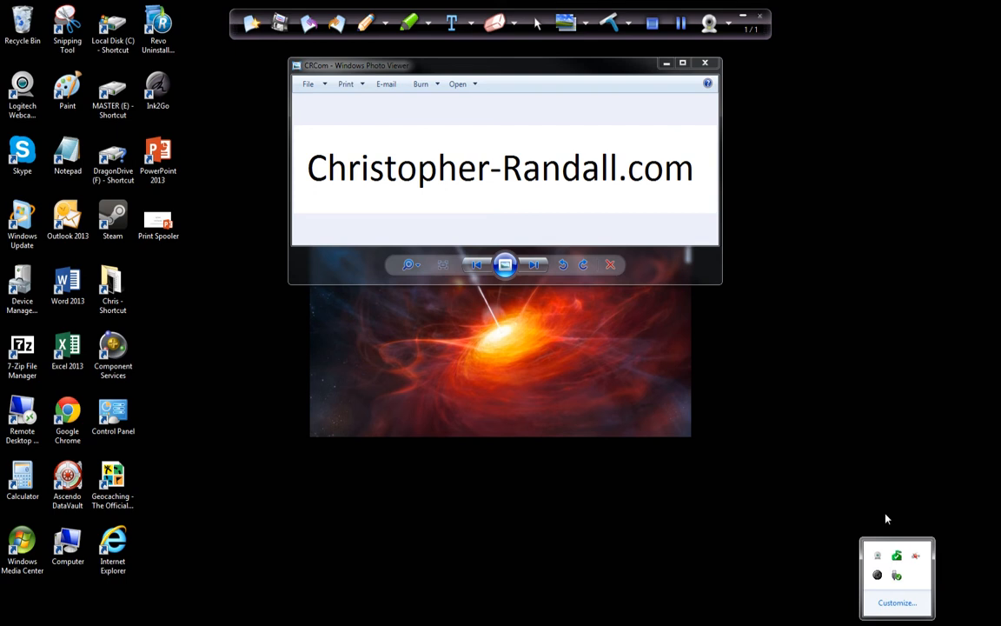
{"action": "mouse_move", "coordinate": [331, 425]}
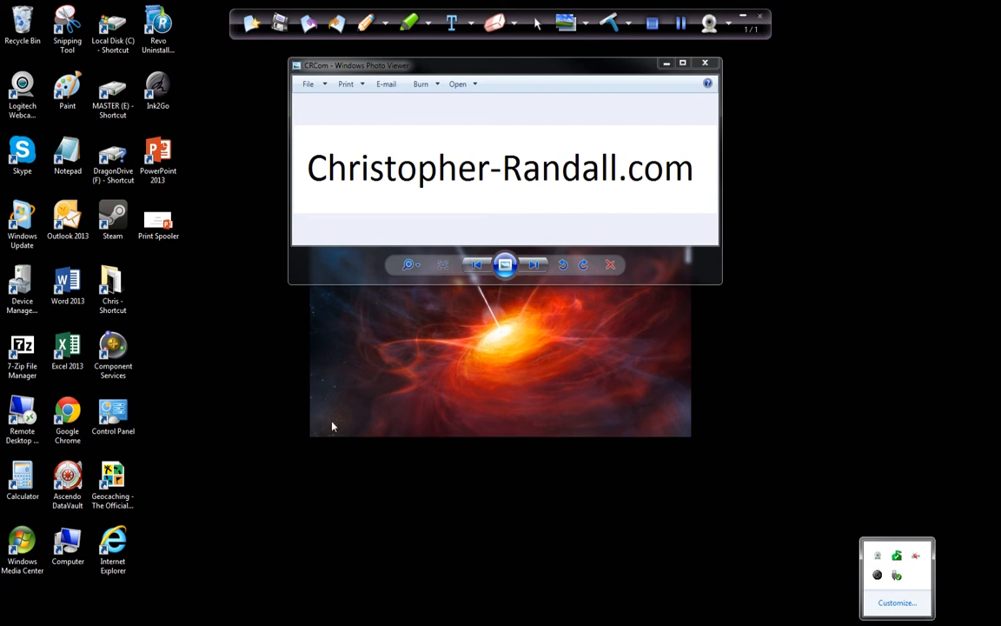
Search the Start menu for 'service' to find the Services program.
{"action": "left_click", "coordinate": [10, 617]}
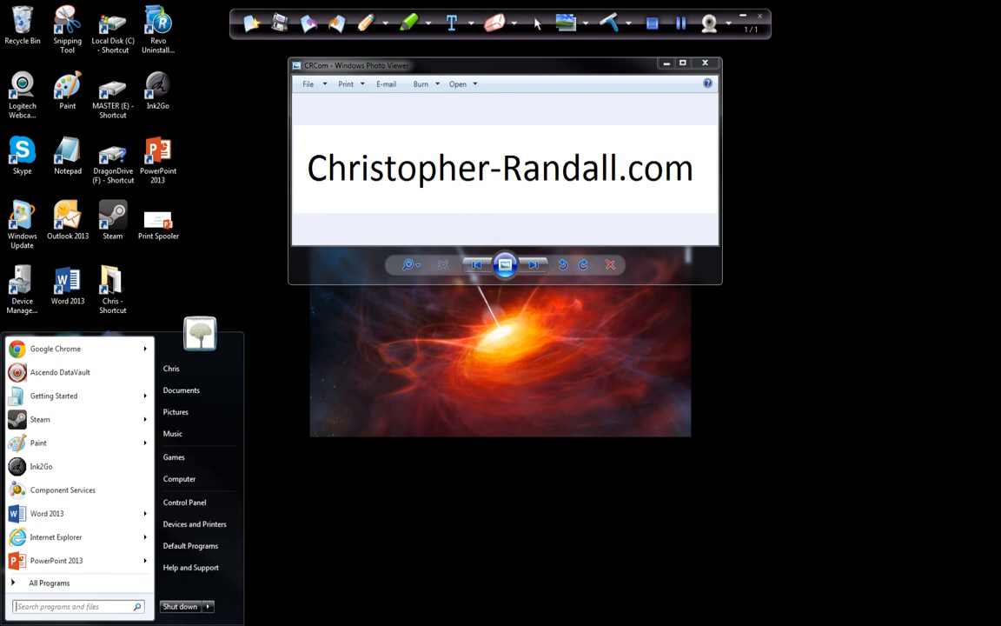
{"action": "left_click", "coordinate": [73, 604]}
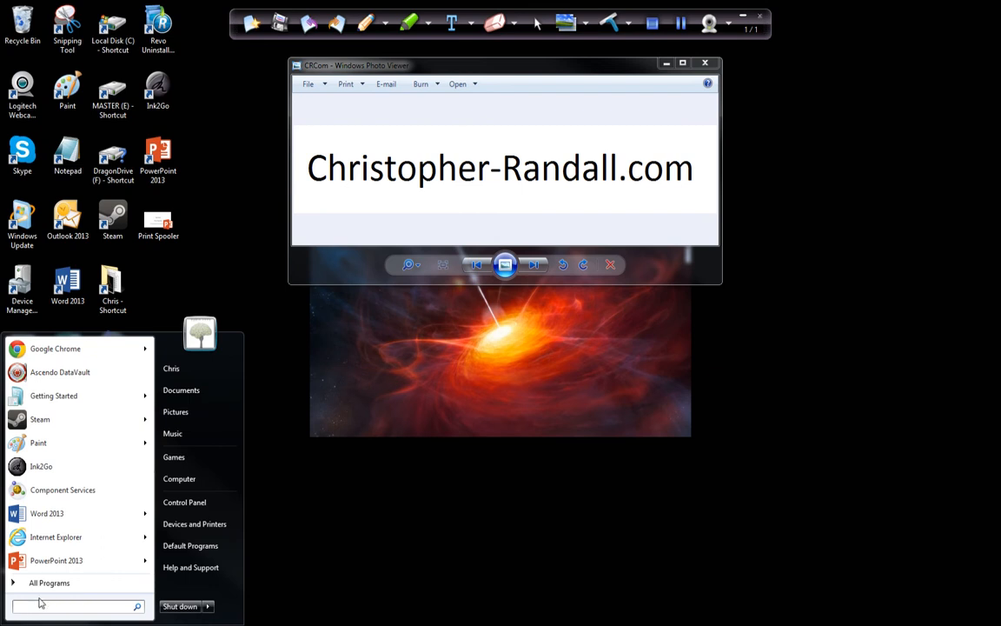
{"action": "type", "text": "services"}
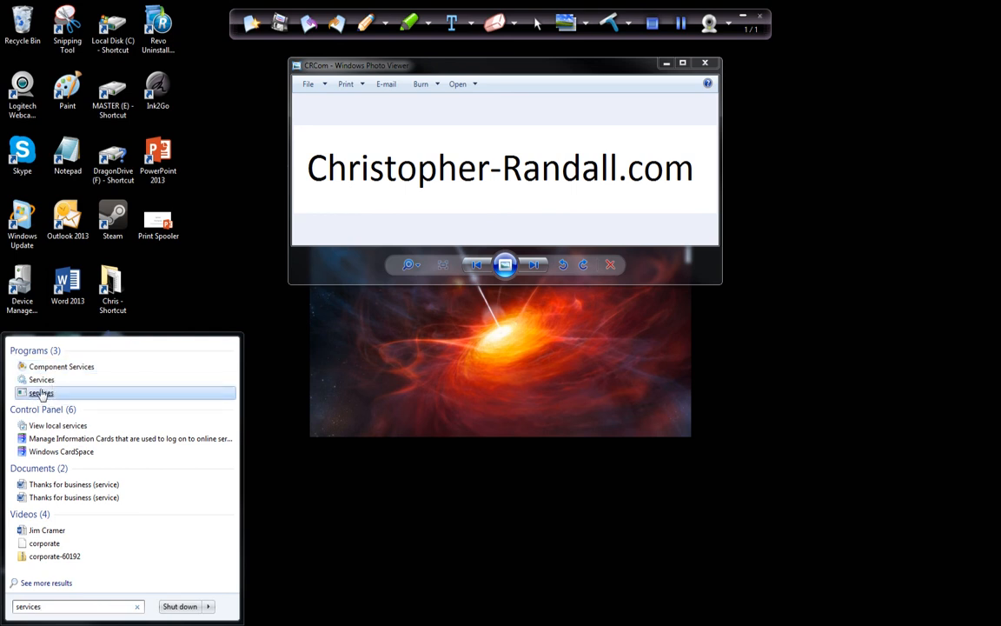
{"action": "mouse_move", "coordinate": [42, 381]}
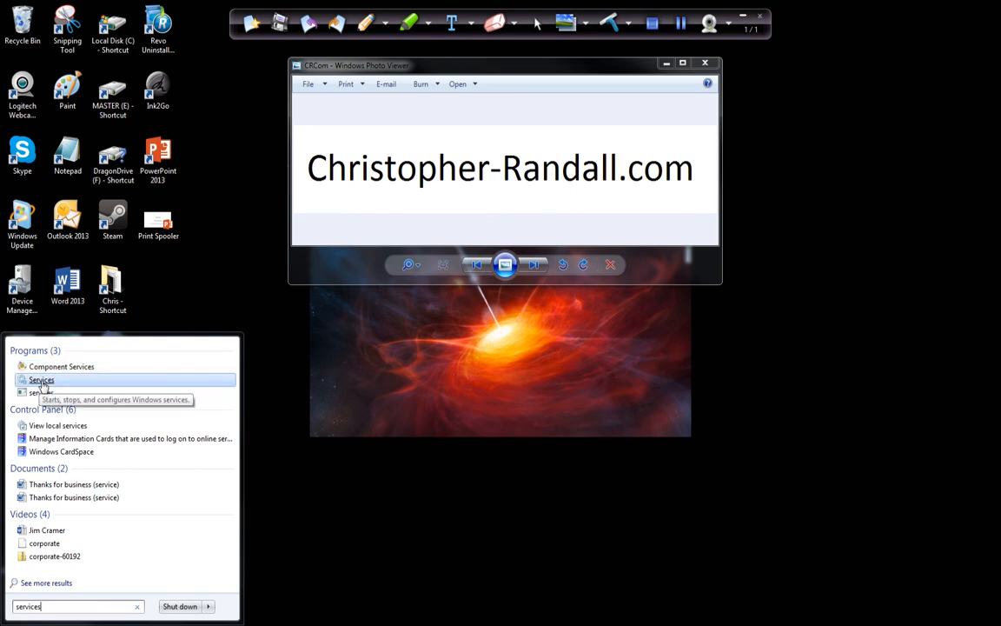
Launch Services and stop the Print Spooler service, dismissing the Service Control notice.
{"action": "left_click", "coordinate": [41, 379]}
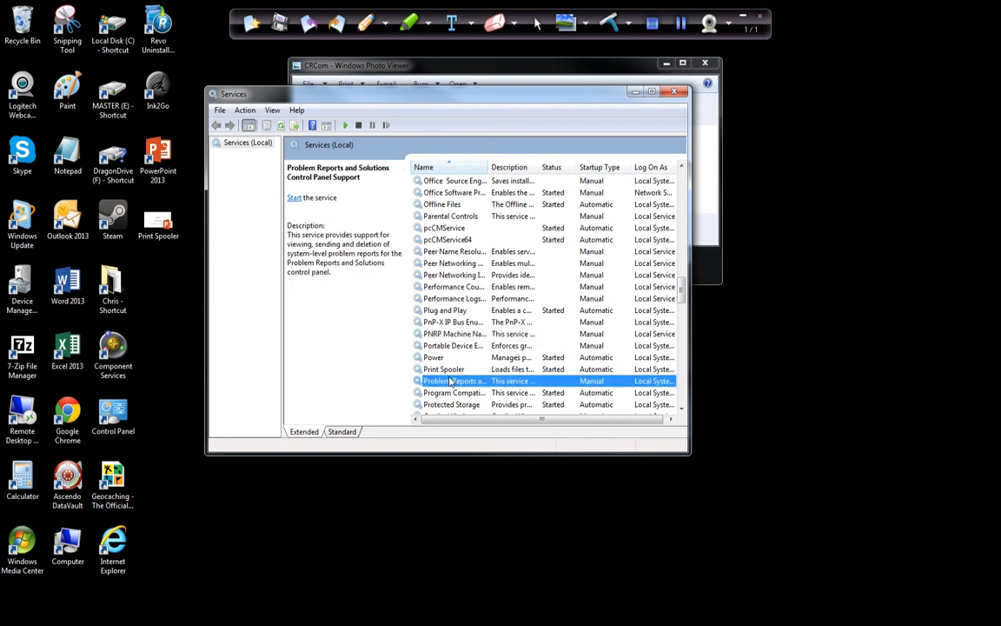
{"action": "left_click", "coordinate": [445, 369]}
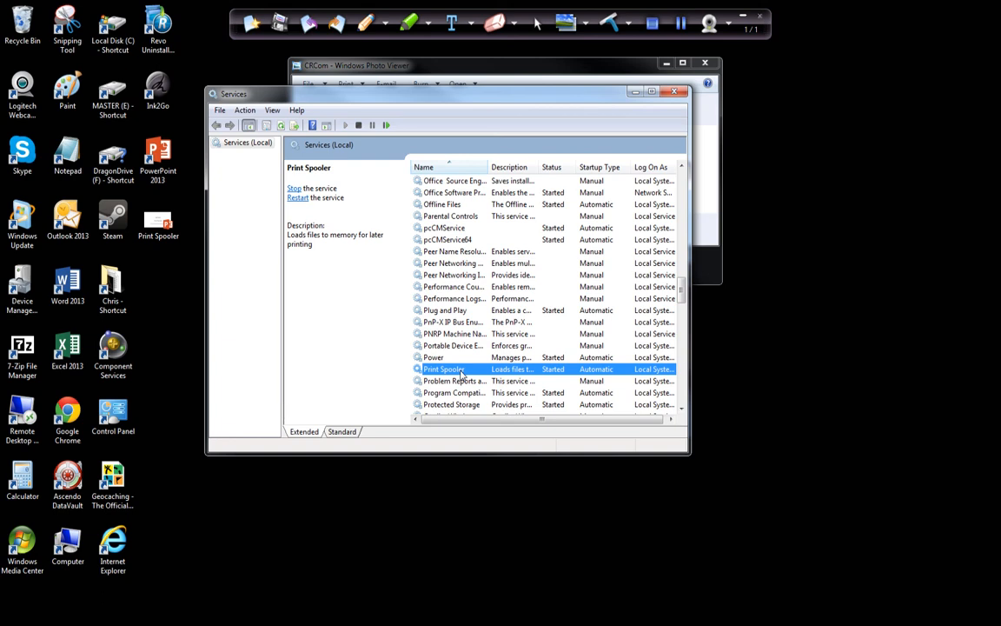
{"action": "right_click", "coordinate": [445, 369]}
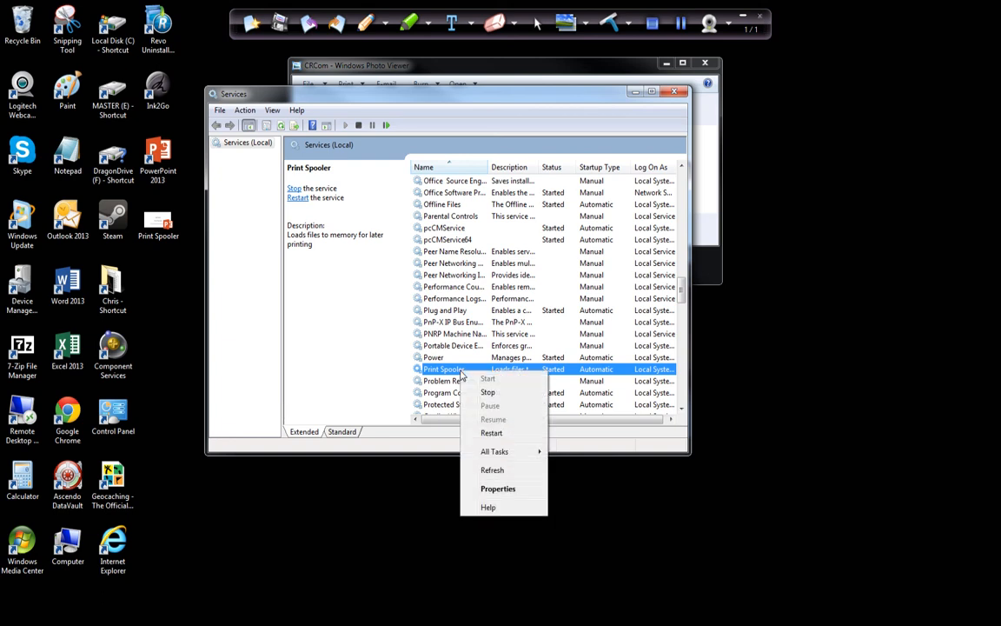
{"action": "left_click", "coordinate": [486, 393]}
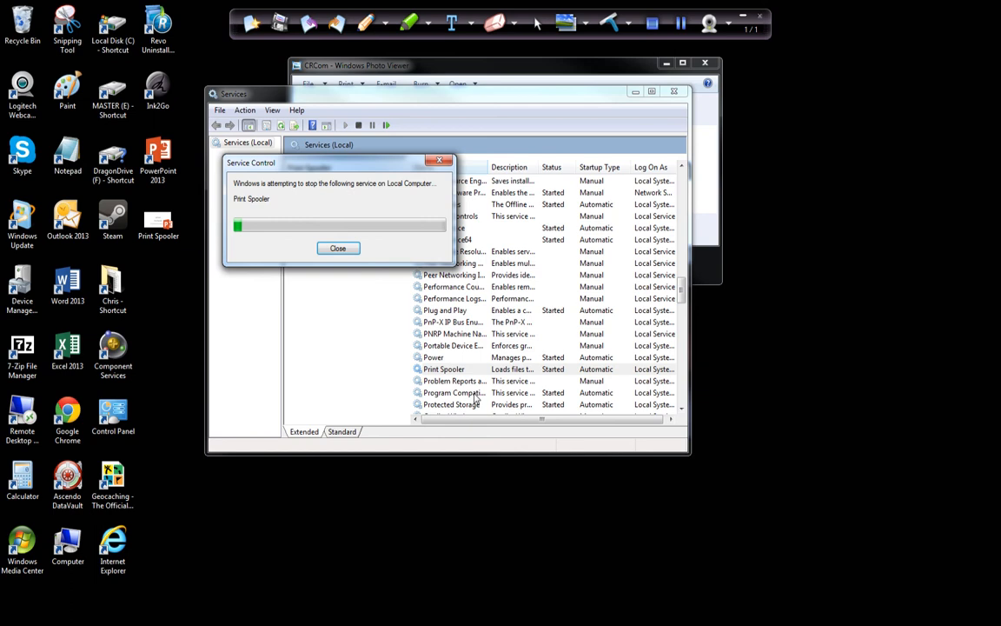
{"action": "left_click", "coordinate": [337, 247]}
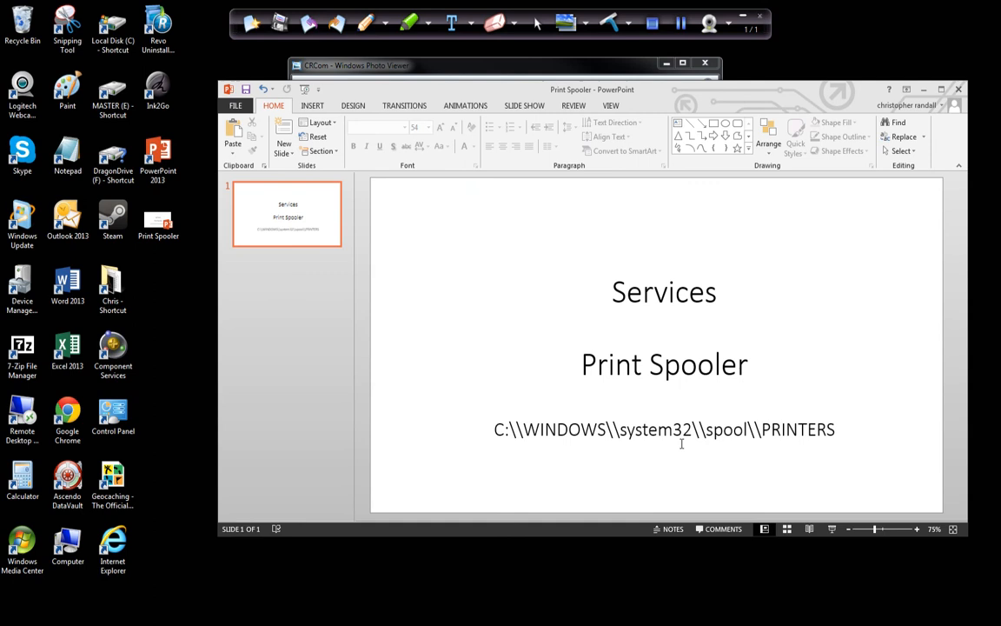
{"action": "mouse_move", "coordinate": [727, 448]}
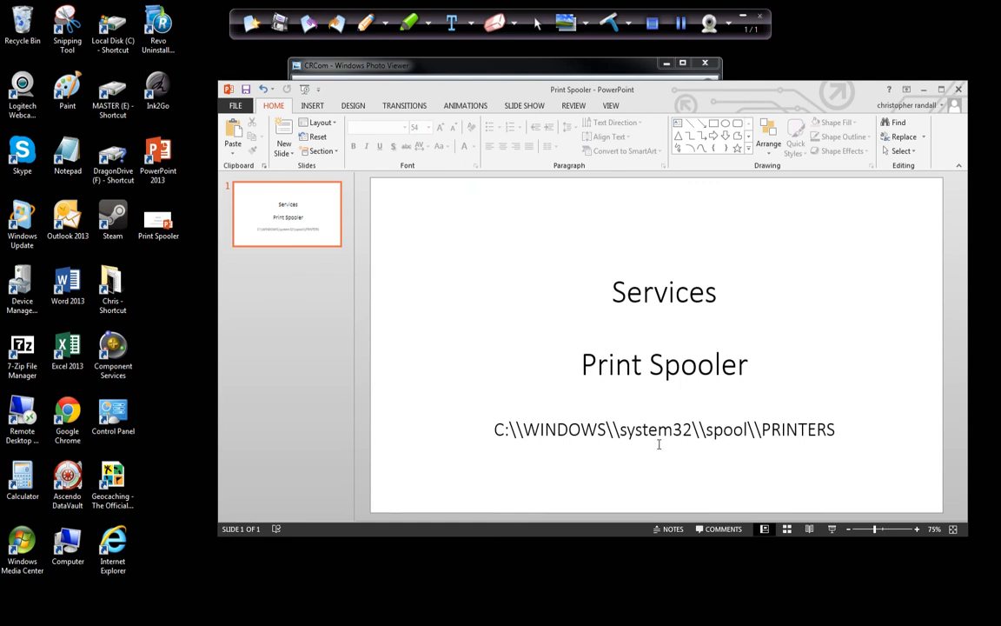
{"action": "mouse_move", "coordinate": [813, 434]}
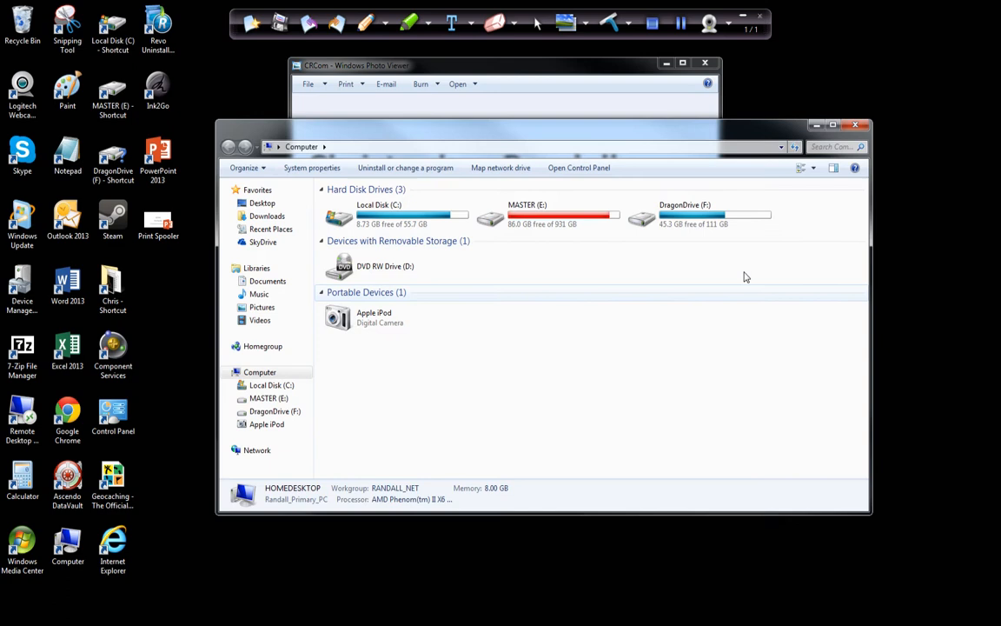
Browse to C:\Windows\System32\spool\PRINTERS and confirm the folder is empty.
{"action": "double_click", "coordinate": [372, 214]}
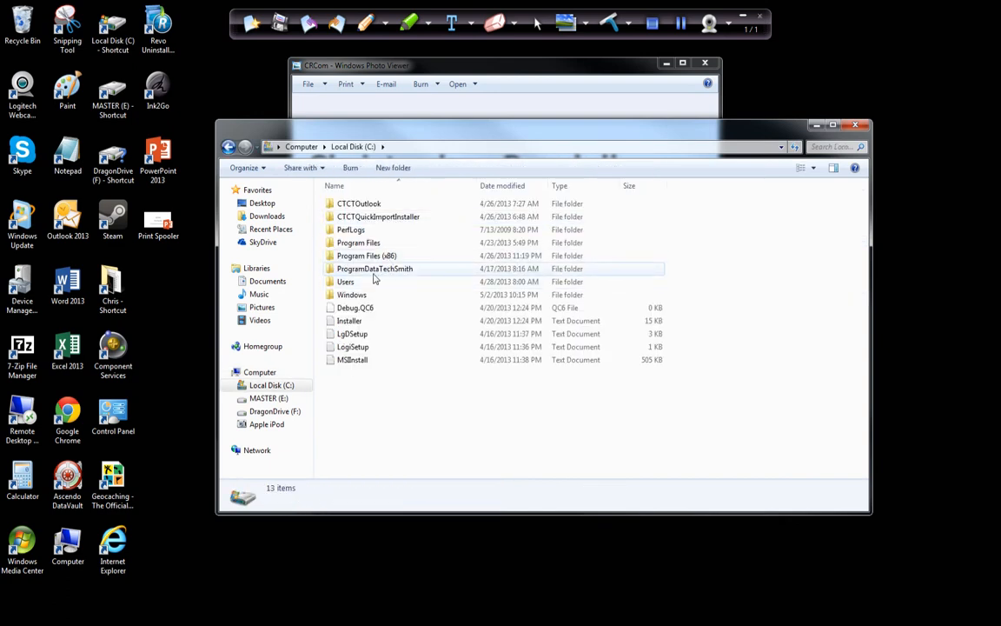
{"action": "double_click", "coordinate": [351, 294]}
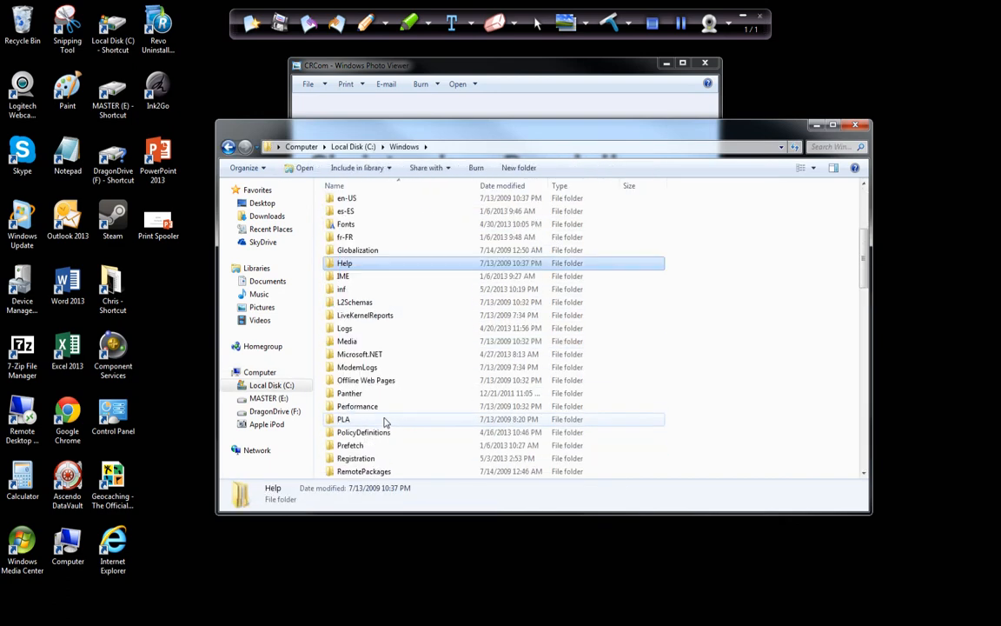
{"action": "scroll", "scroll_direction": "down", "scroll_amount": 3}
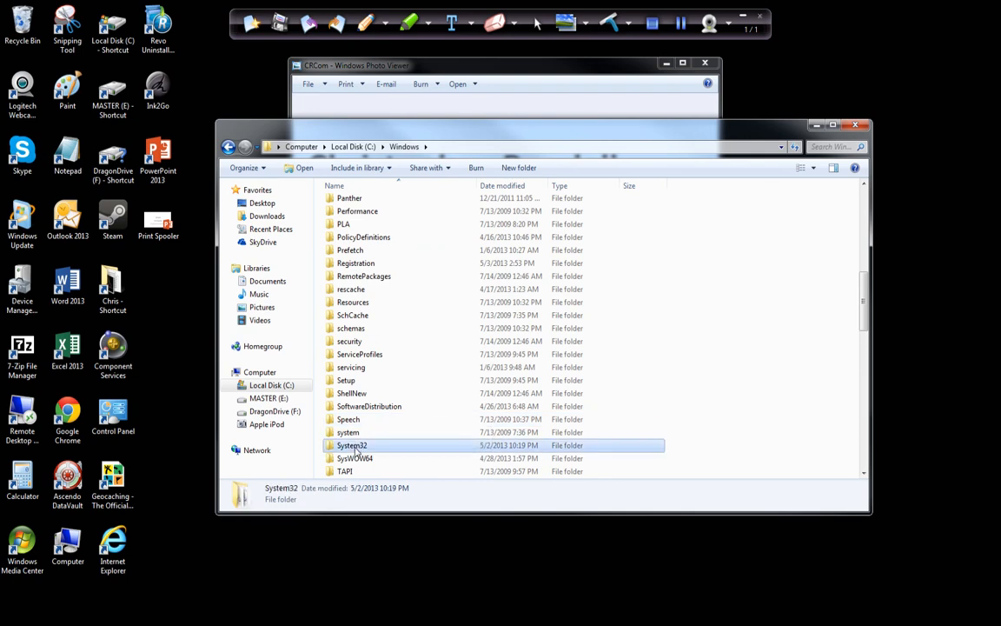
{"action": "double_click", "coordinate": [351, 445]}
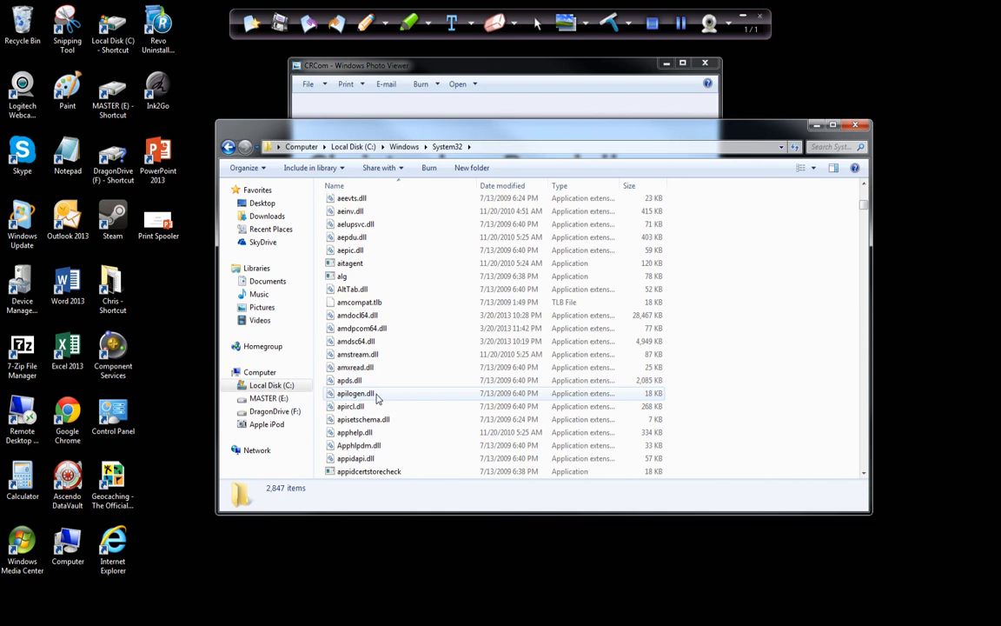
{"action": "scroll", "scroll_direction": "down", "scroll_amount": 3}
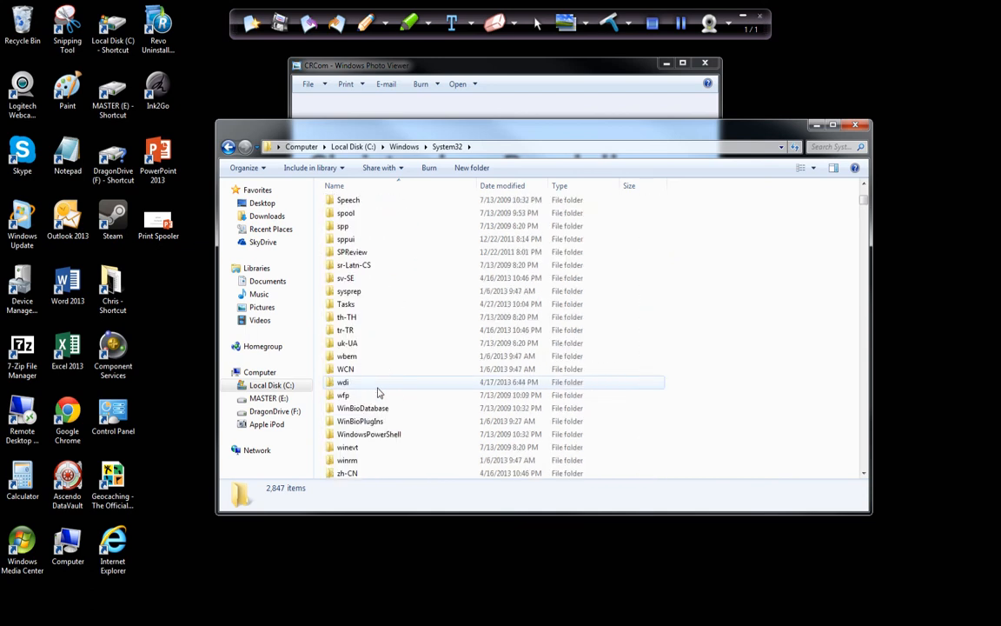
{"action": "double_click", "coordinate": [348, 200]}
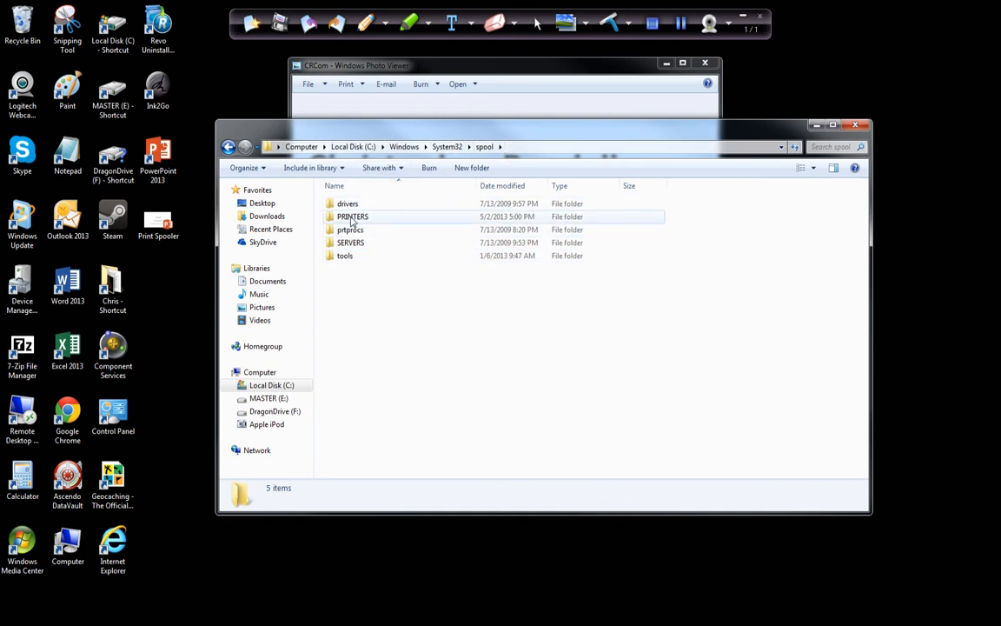
{"action": "double_click", "coordinate": [351, 215]}
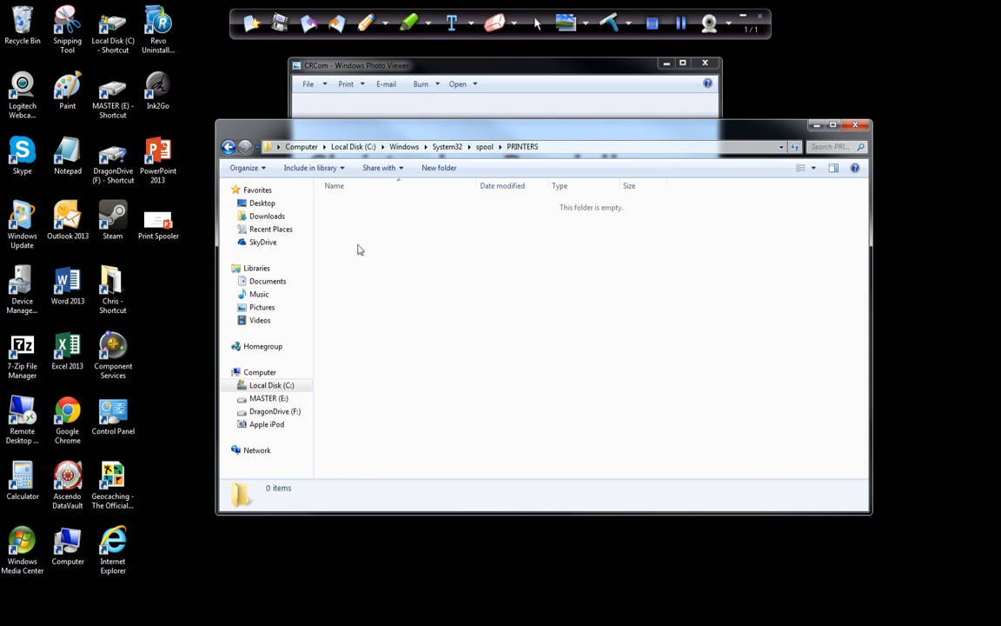
{"action": "mouse_move", "coordinate": [372, 222]}
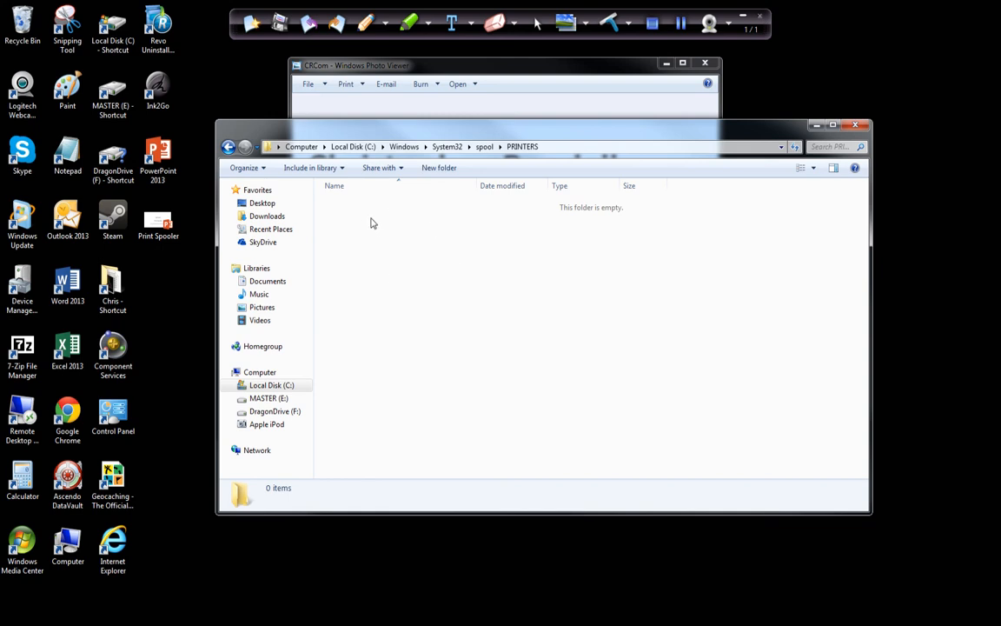
{"action": "mouse_move", "coordinate": [433, 212]}
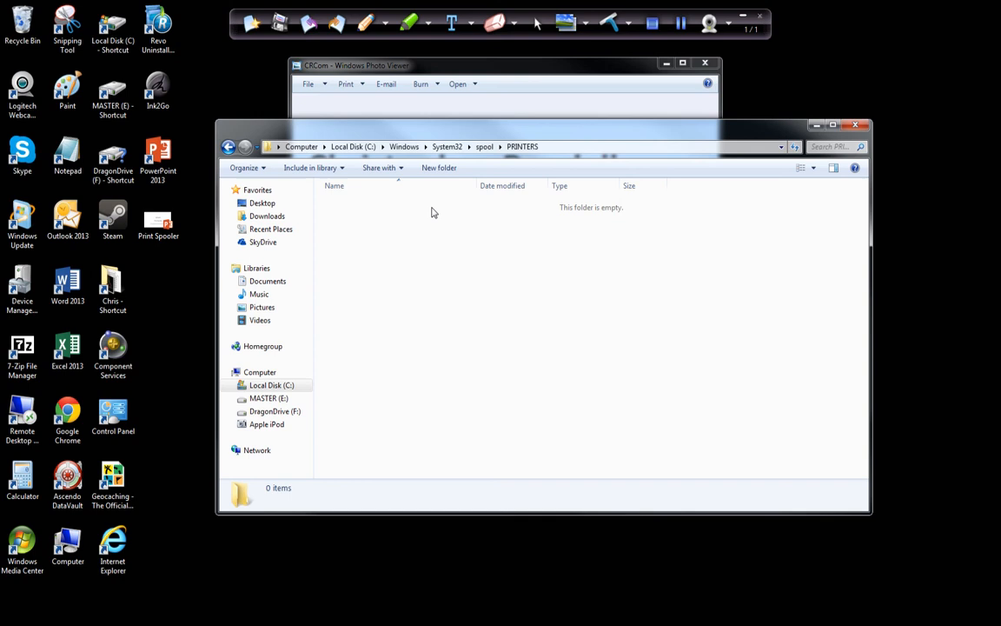
{"action": "mouse_move", "coordinate": [396, 226]}
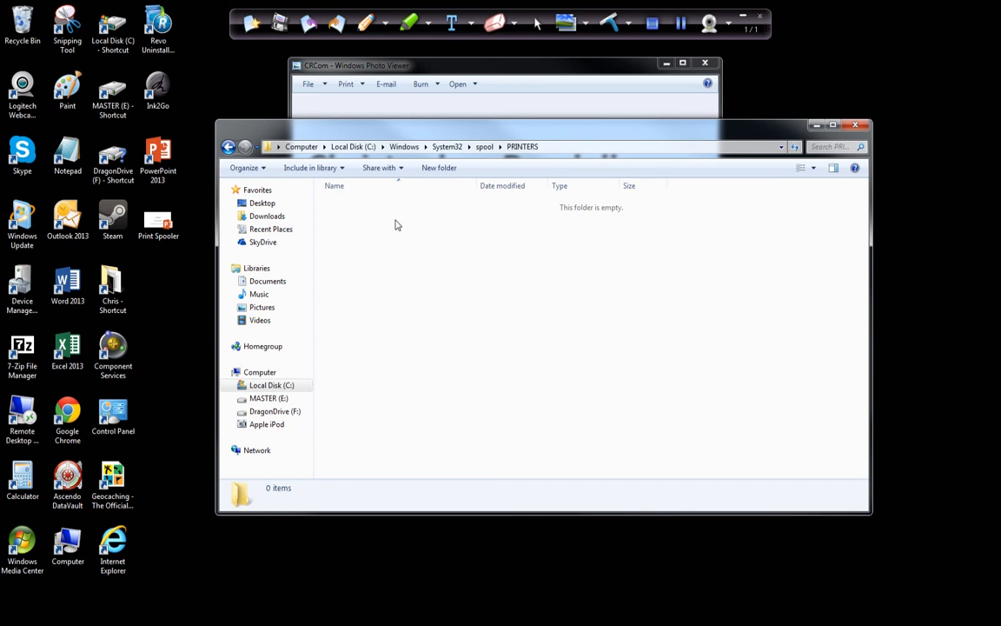
{"action": "left_click", "coordinate": [536, 146]}
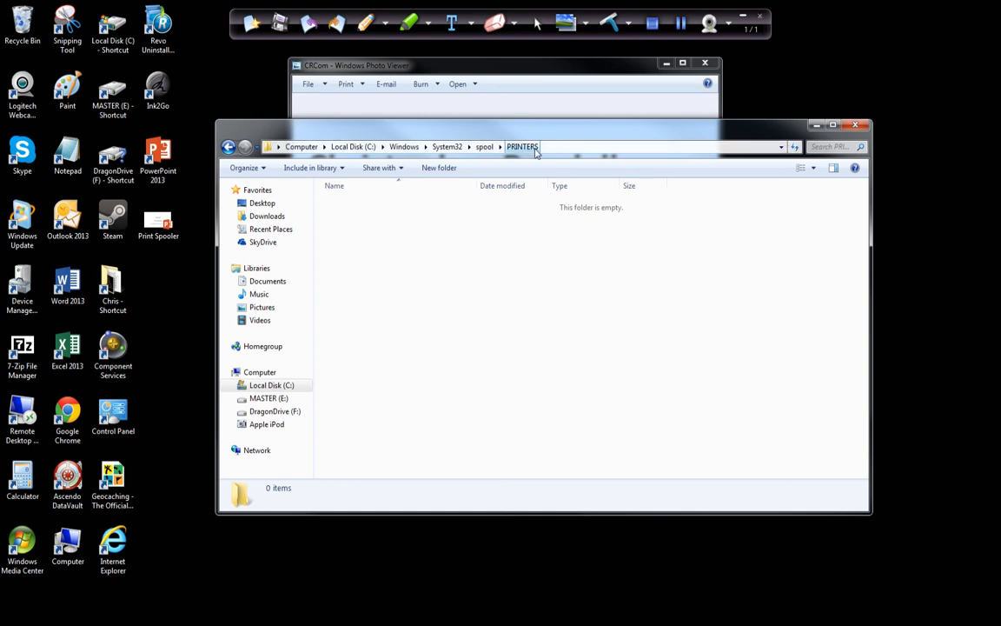
{"action": "mouse_move", "coordinate": [525, 157]}
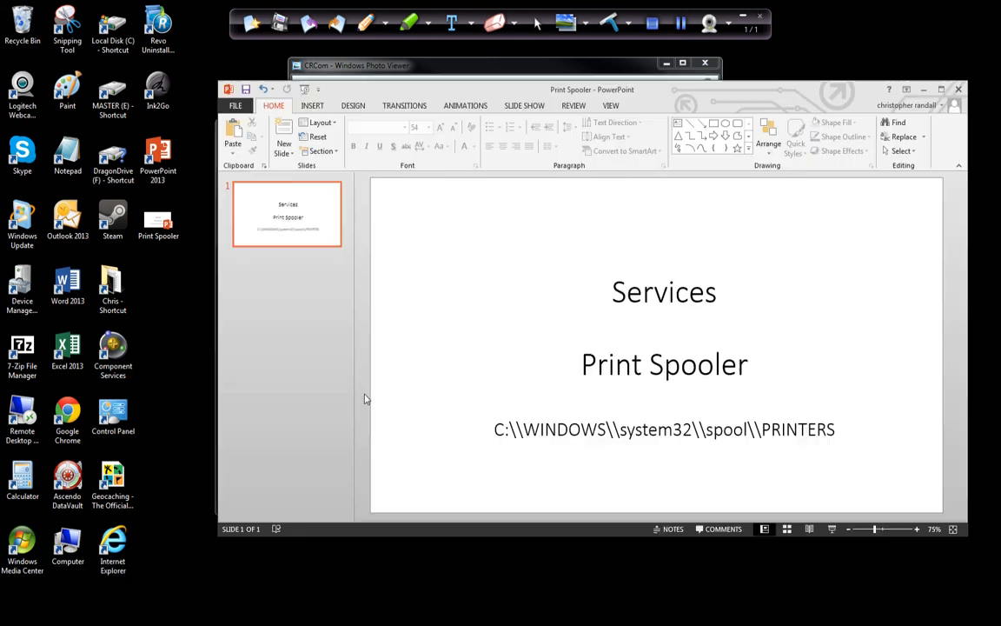
Show the presentation's Backstage Info page, then bring the Services window forward.
{"action": "left_click", "coordinate": [237, 106]}
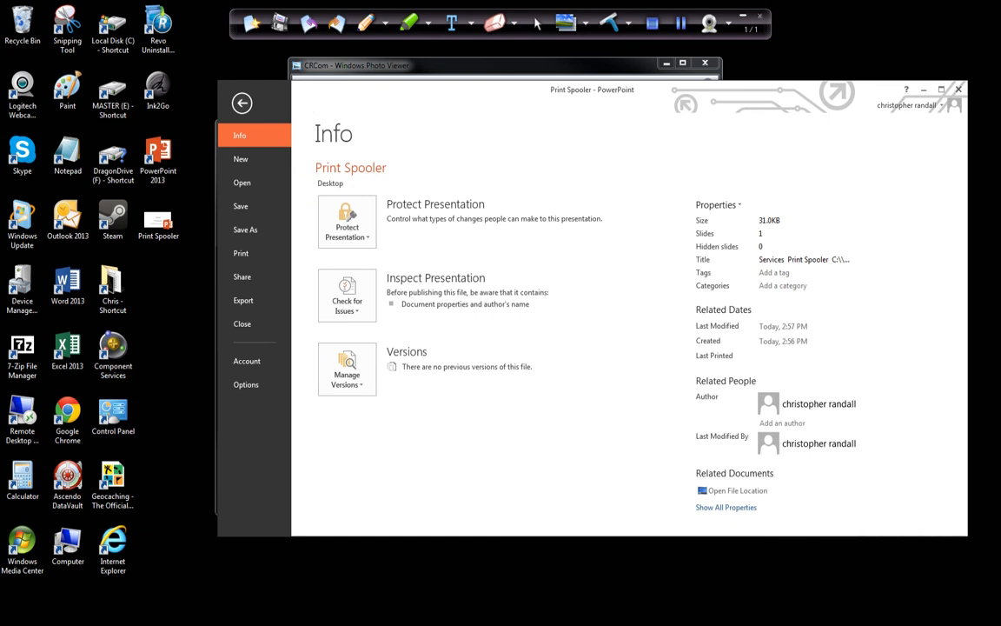
{"action": "mouse_move", "coordinate": [879, 94]}
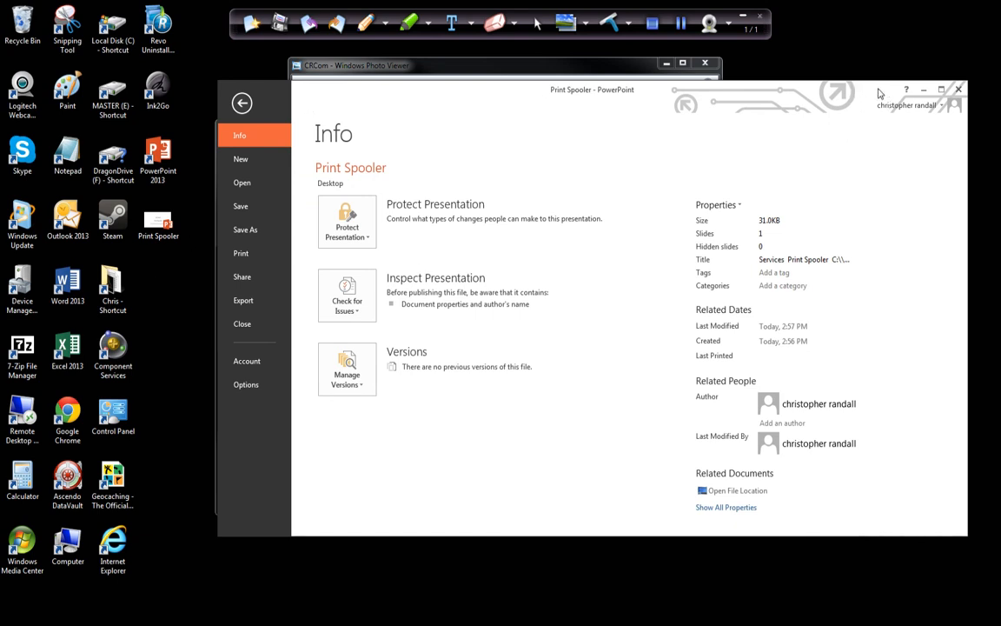
{"action": "left_click", "coordinate": [737, 490]}
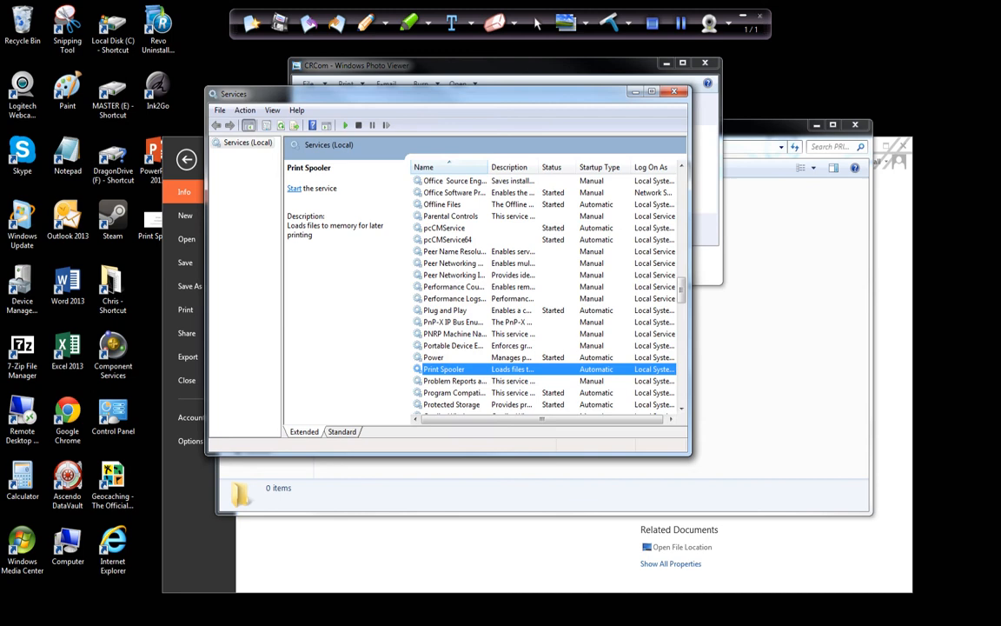
Start the Print Spooler service from its right-click actions.
{"action": "right_click", "coordinate": [445, 368]}
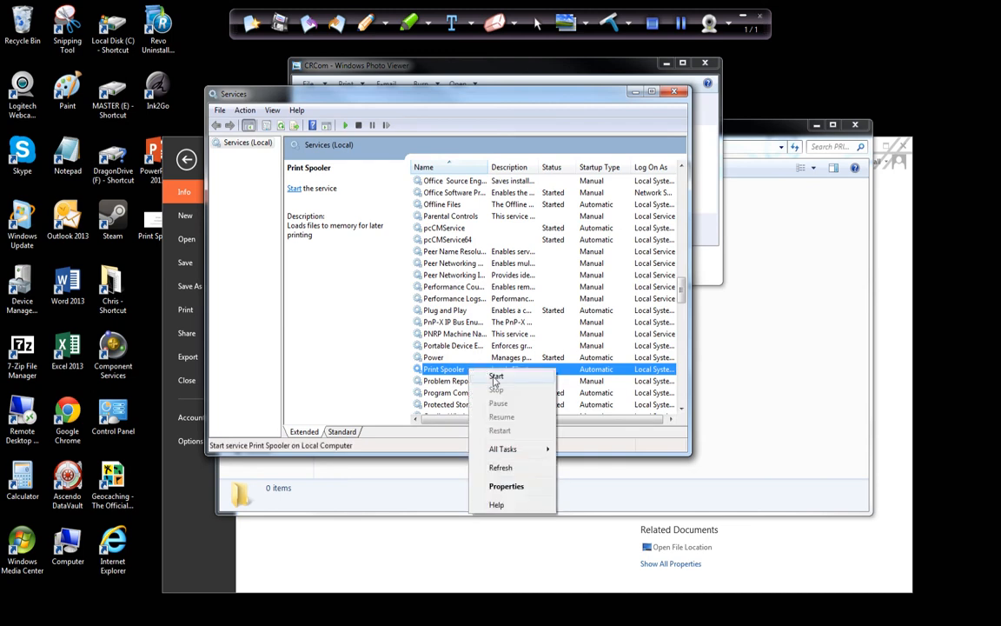
{"action": "left_click", "coordinate": [497, 376]}
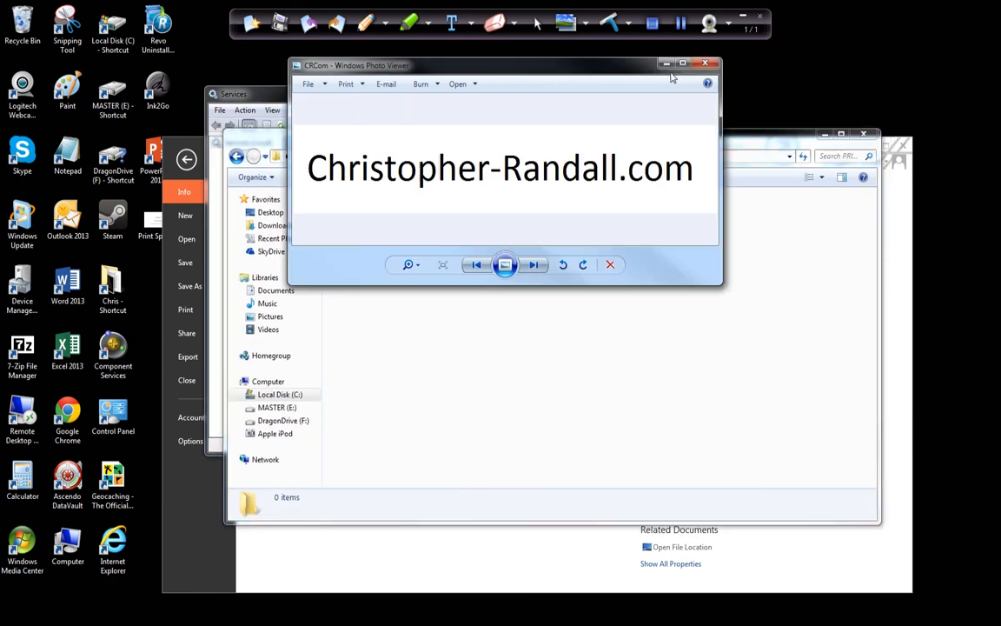
Close the Photo Viewer and minimize PowerPoint, leaving the PRINTERS folder window visible.
{"action": "left_click", "coordinate": [704, 63]}
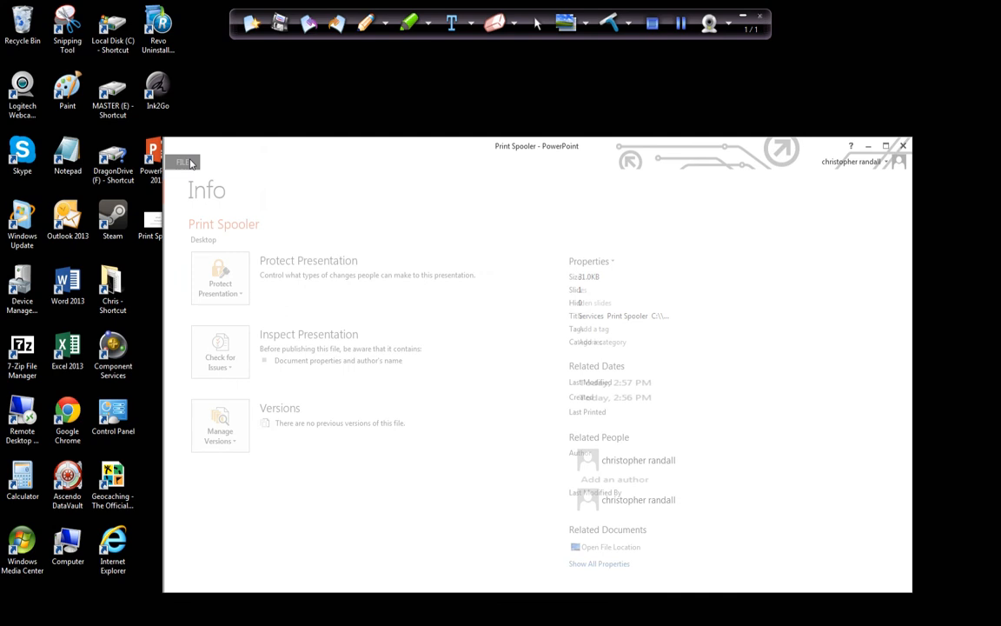
{"action": "left_click", "coordinate": [184, 164]}
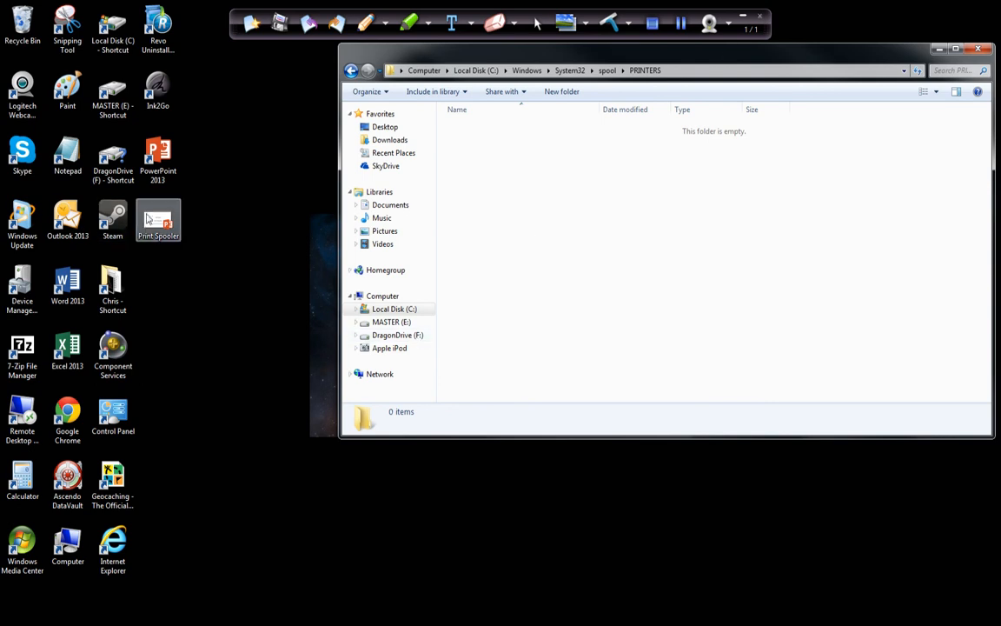
Reopen the Print Spooler presentation and print it to the Samsung CLX-3300 Series printer.
{"action": "double_click", "coordinate": [159, 221]}
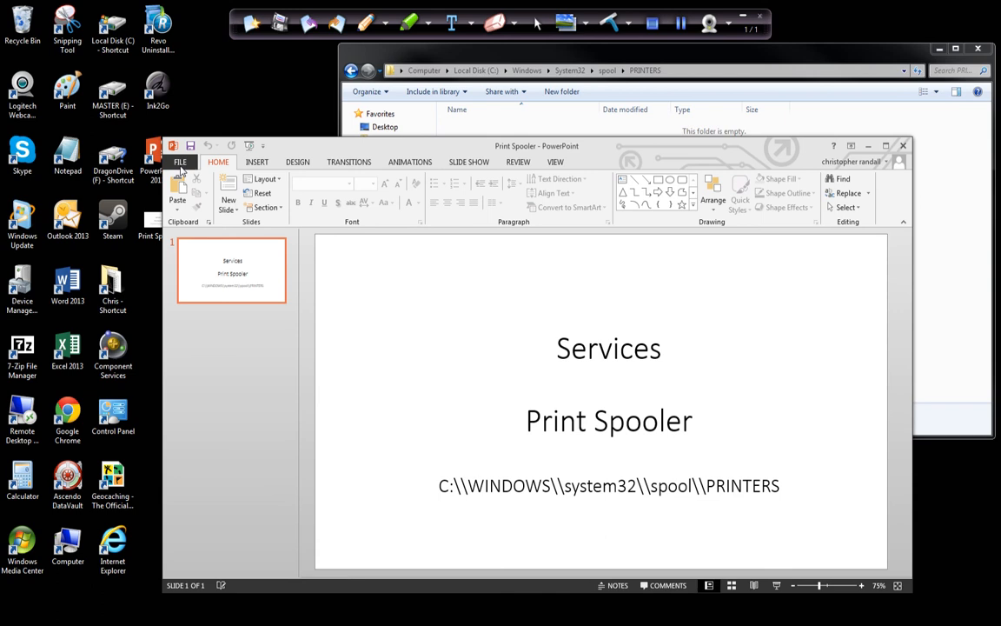
{"action": "left_click", "coordinate": [181, 162]}
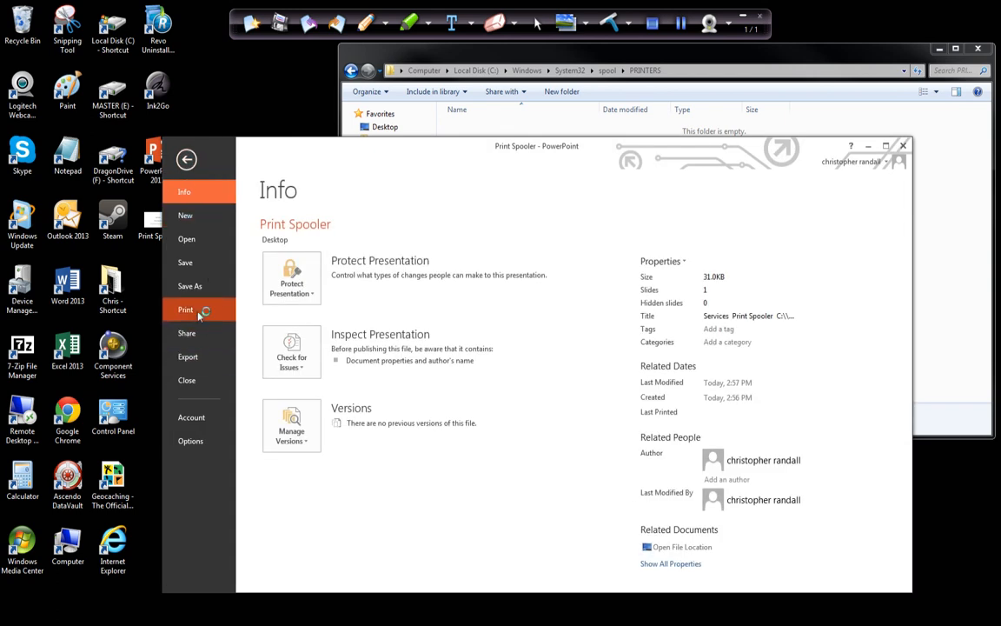
{"action": "left_click", "coordinate": [184, 309]}
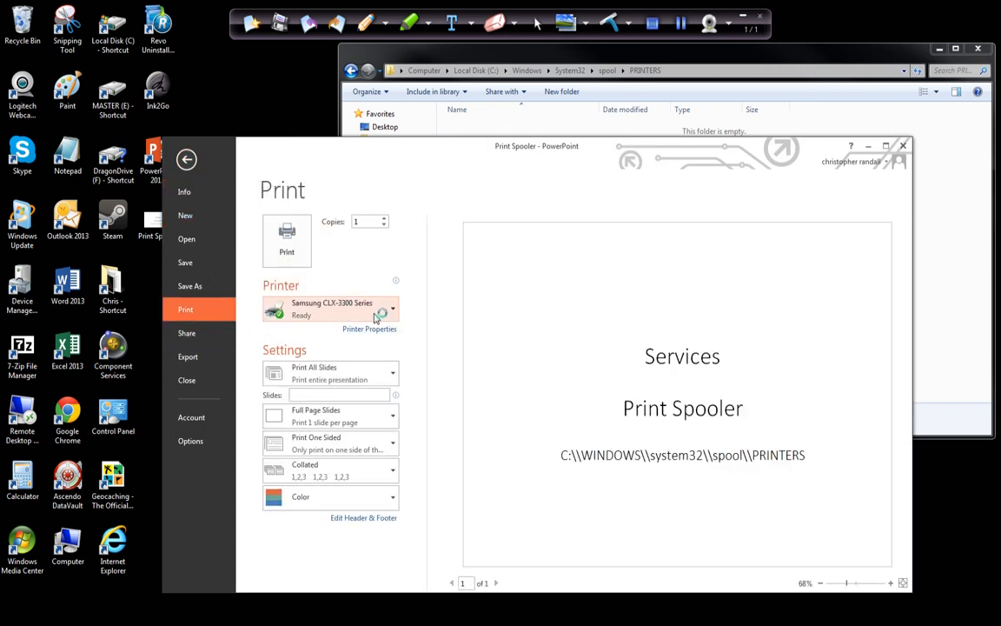
{"action": "left_click", "coordinate": [186, 160]}
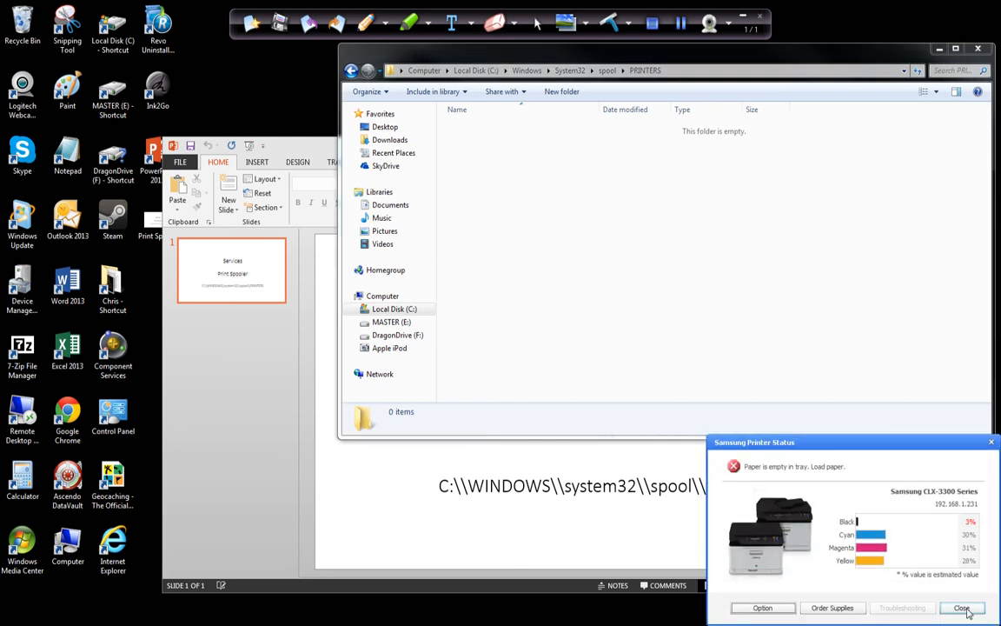
Close the Samsung Printer Status paper-empty alert.
{"action": "left_click", "coordinate": [963, 608]}
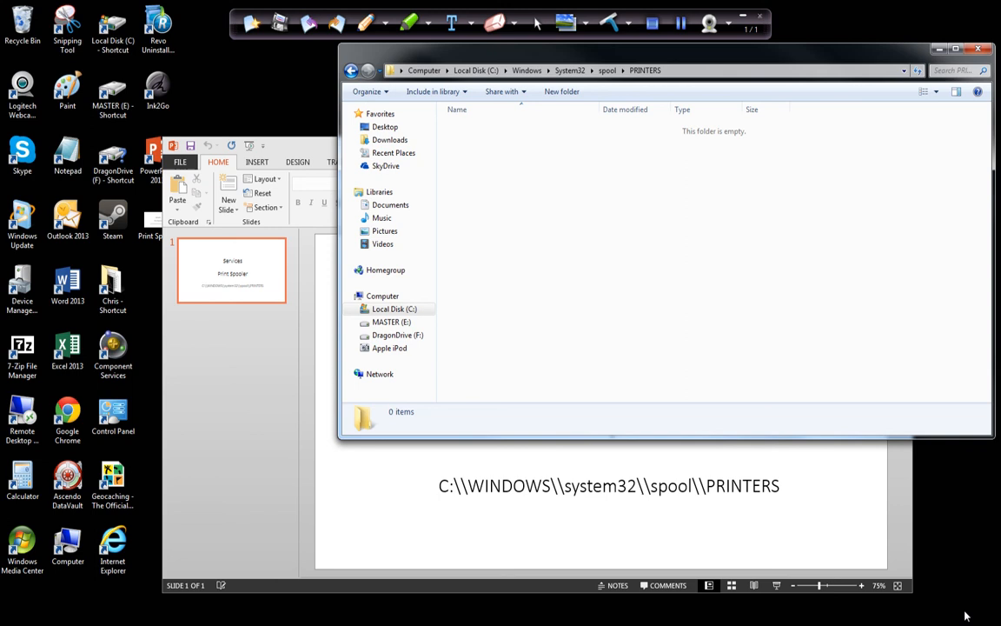
{"action": "mouse_move", "coordinate": [716, 271]}
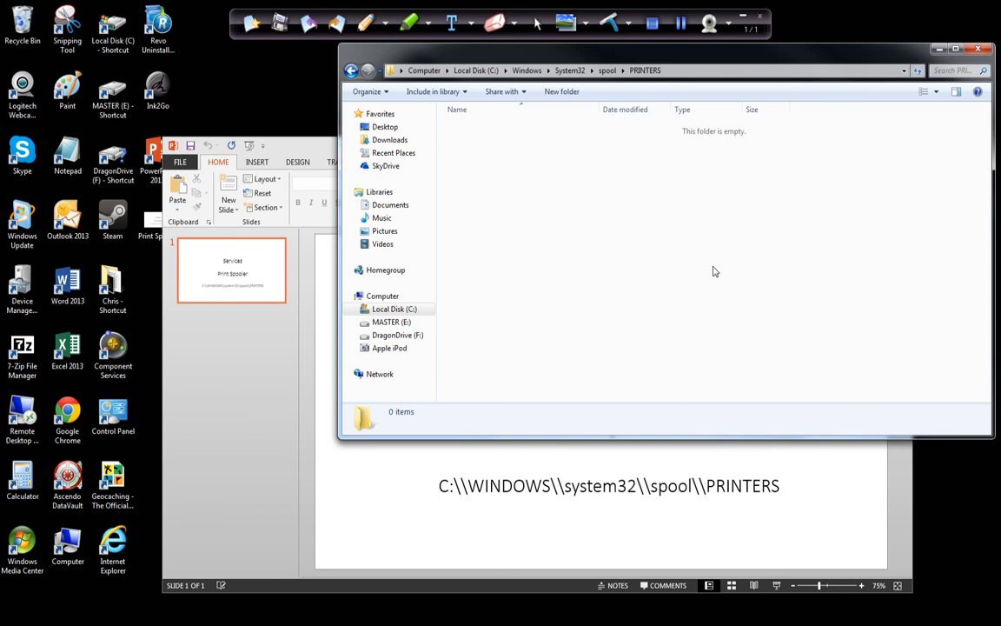
{"action": "mouse_move", "coordinate": [532, 139]}
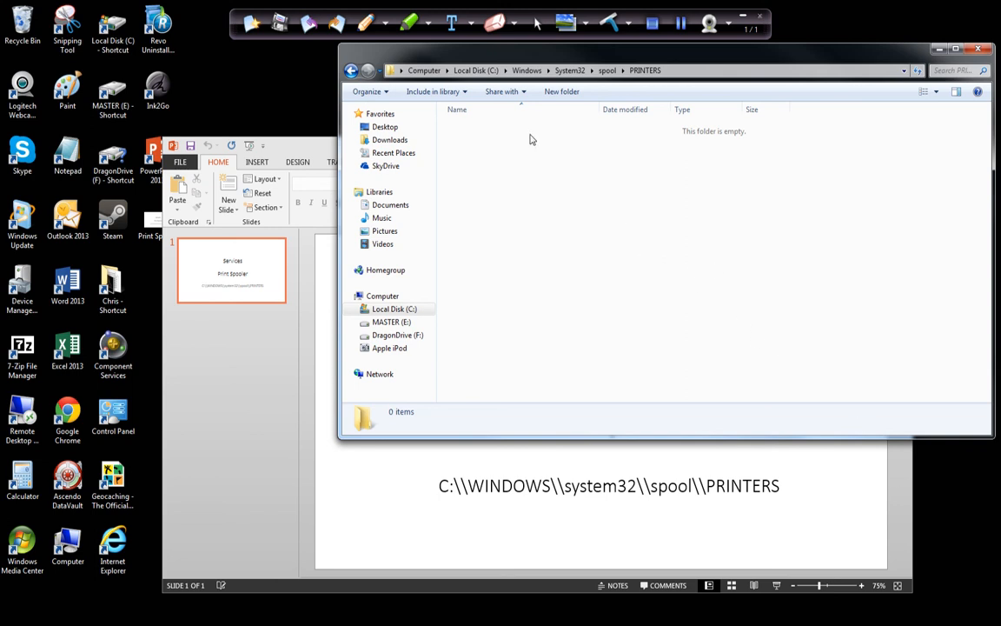
{"action": "mouse_move", "coordinate": [556, 189]}
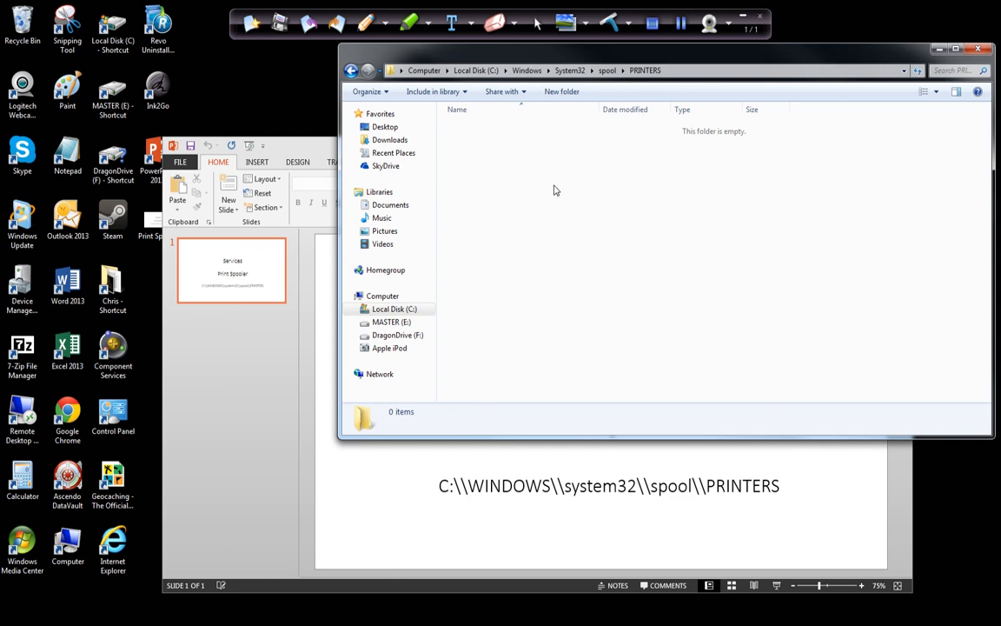
{"action": "mouse_move", "coordinate": [508, 194]}
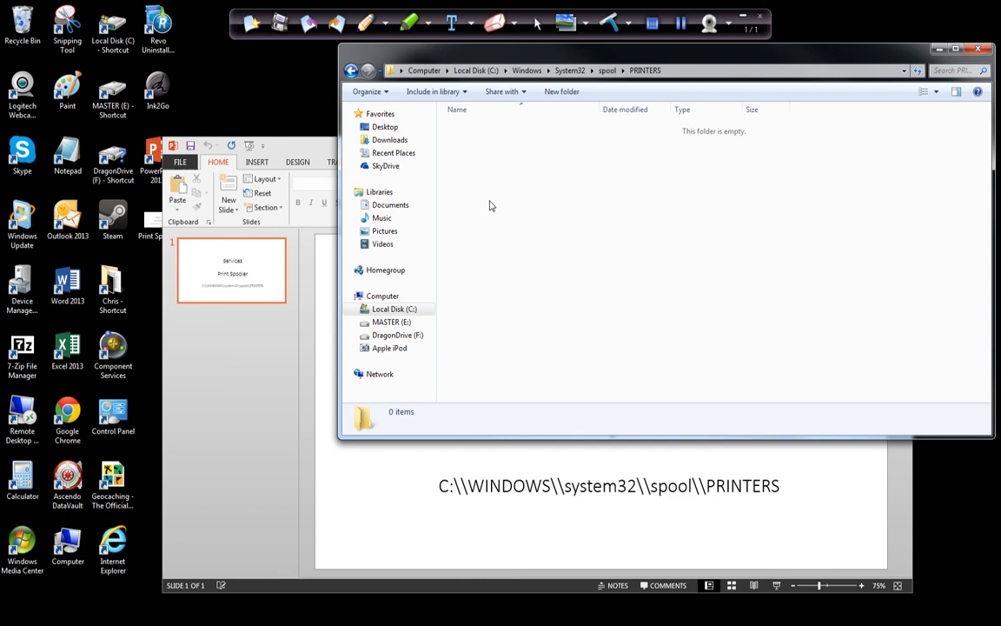
{"action": "mouse_move", "coordinate": [492, 198]}
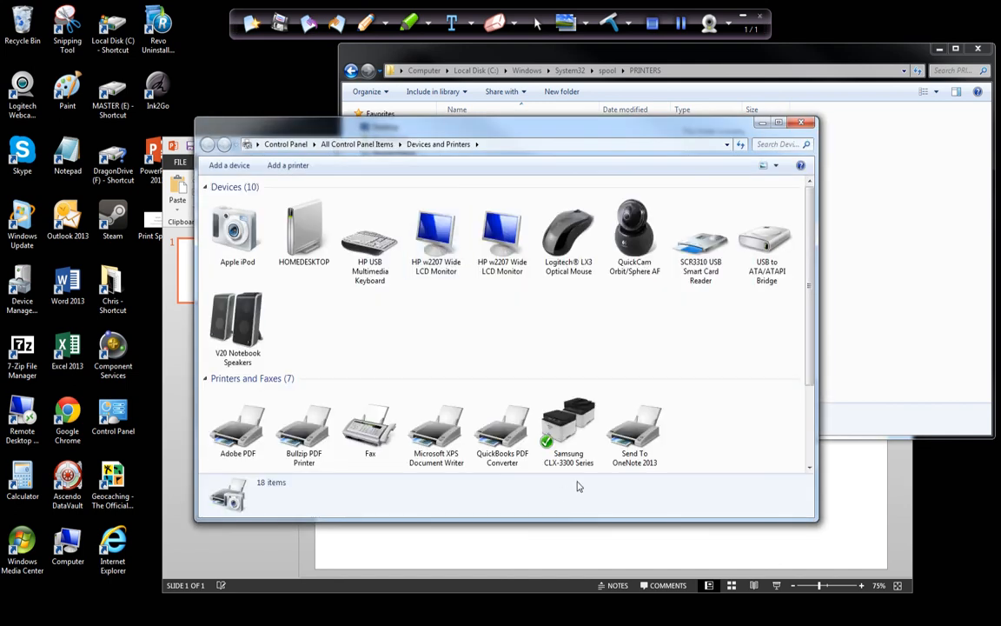
Show the actions menu for the Samsung CLX-3300 Series printer in Devices and Printers.
{"action": "right_click", "coordinate": [569, 426]}
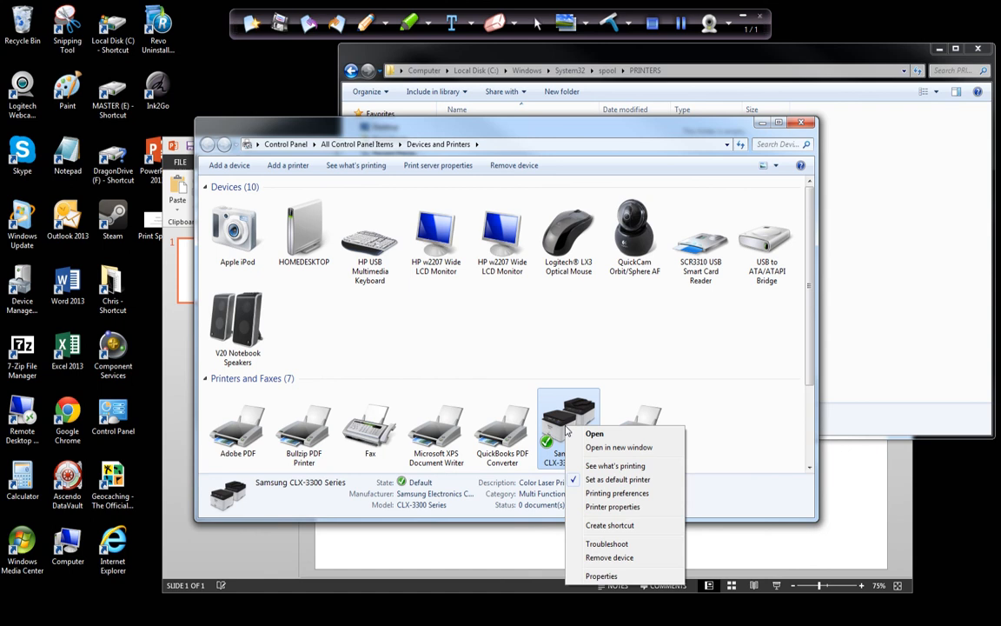
{"action": "mouse_move", "coordinate": [636, 521]}
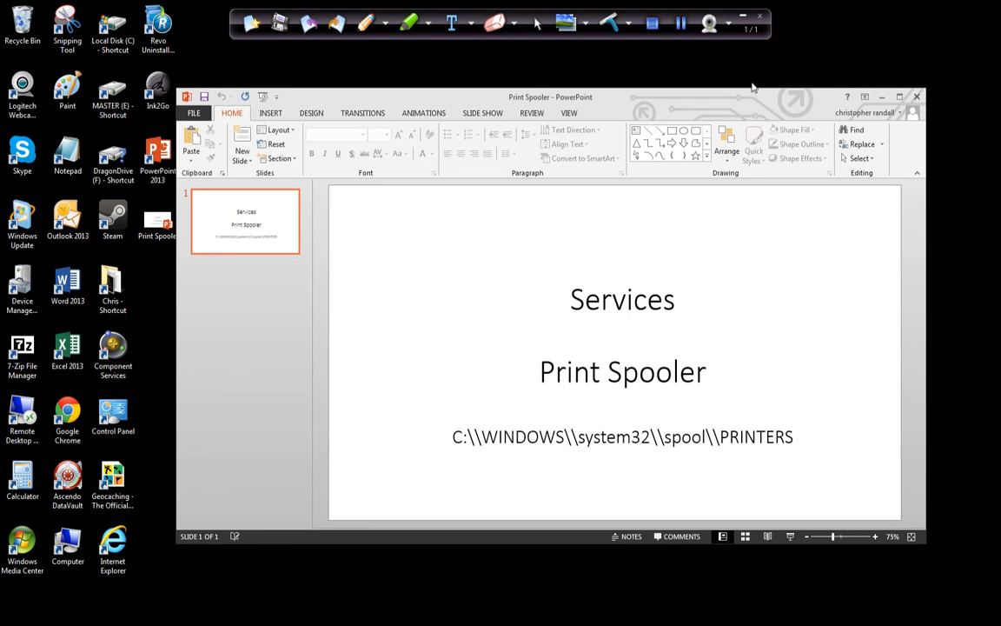
{"action": "mouse_move", "coordinate": [761, 104]}
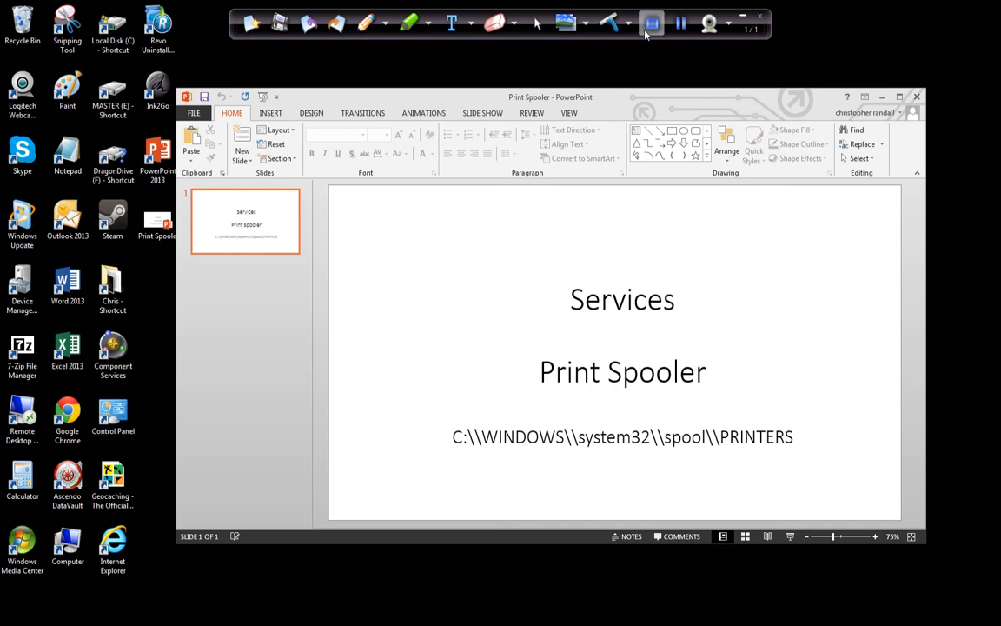
{"action": "mouse_move", "coordinate": [650, 25]}
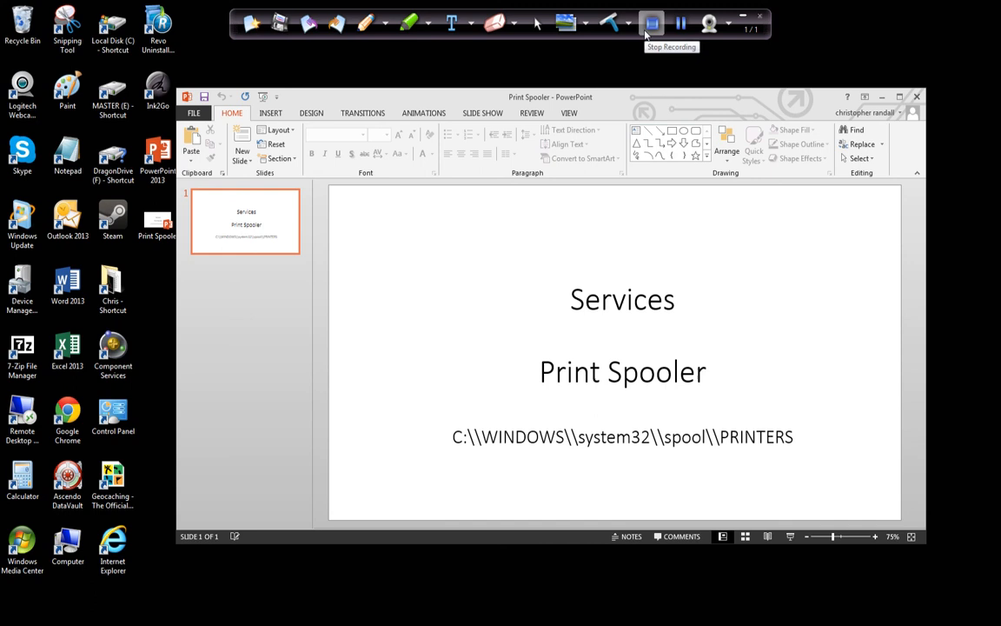